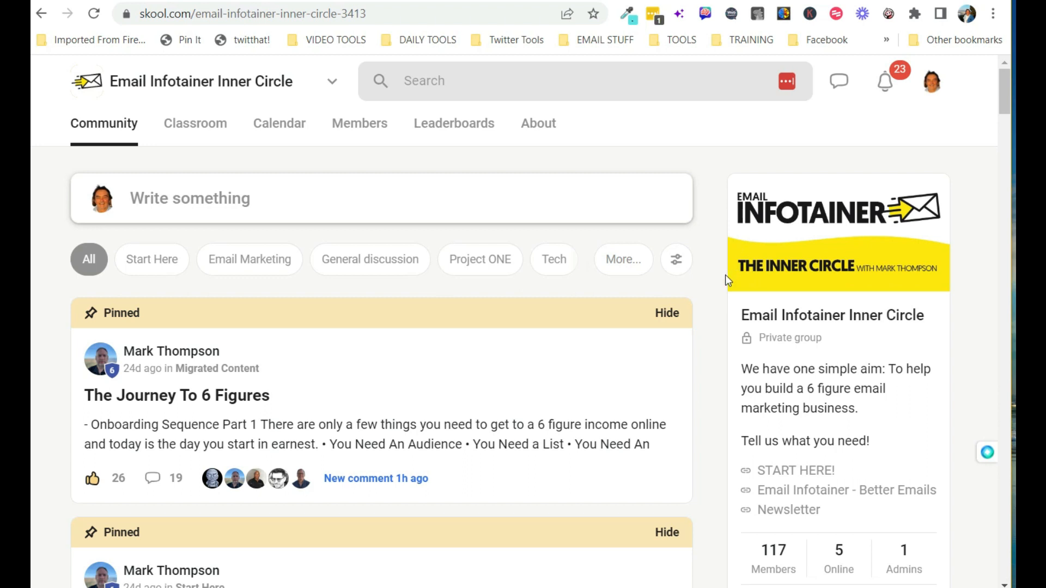
mouse_move(696, 288)
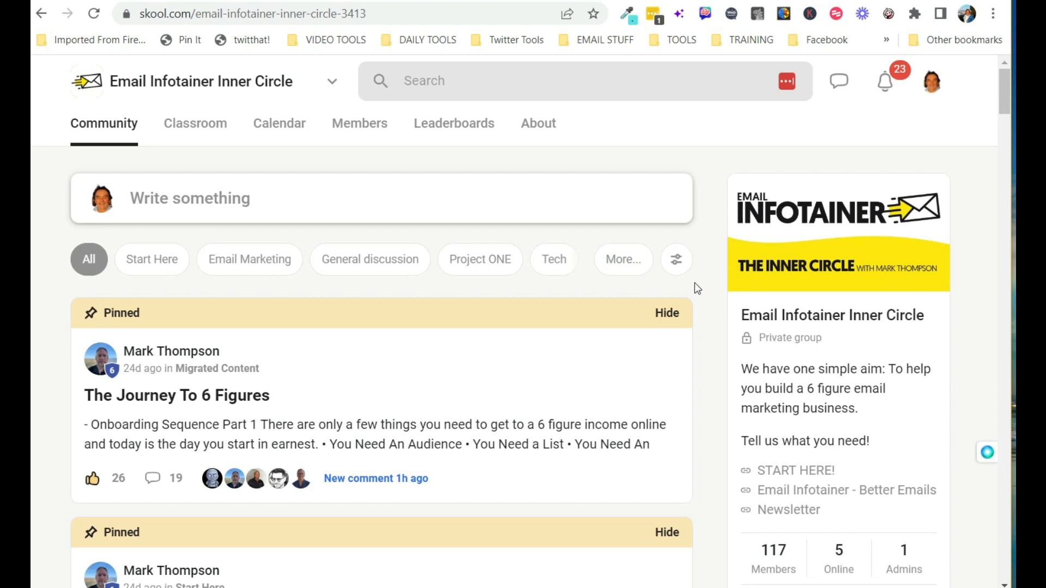
mouse_move(203, 110)
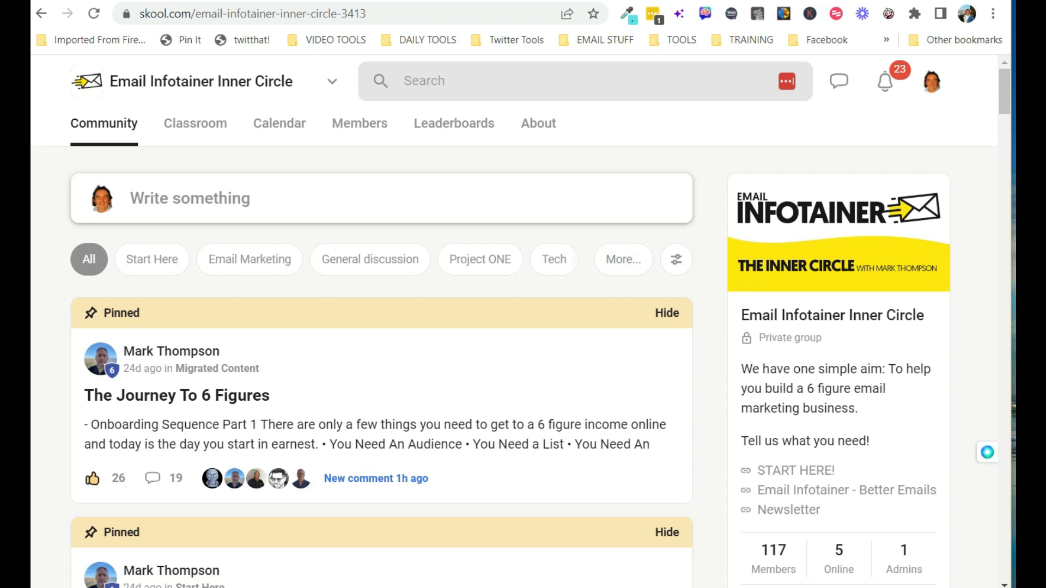
mouse_move(34, 321)
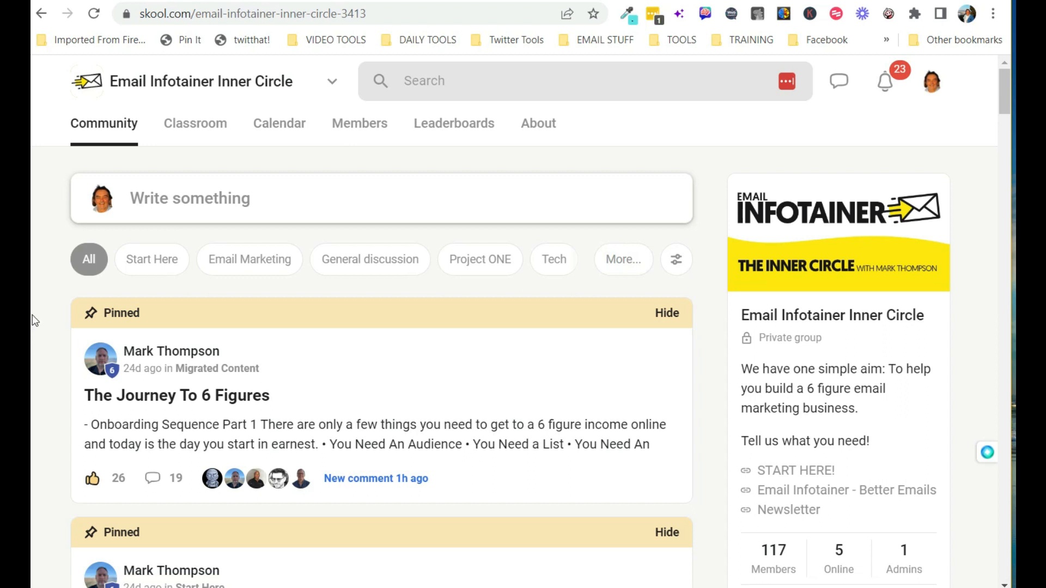
Step: Open the Welcome - Start Here post from the community feed
scroll("down", 3)
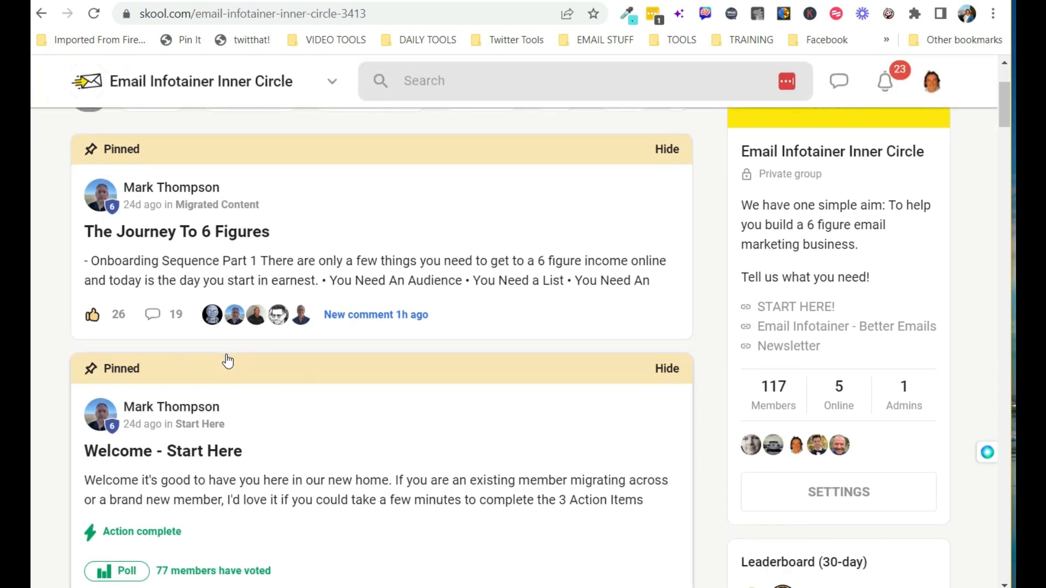
scroll("down", 3)
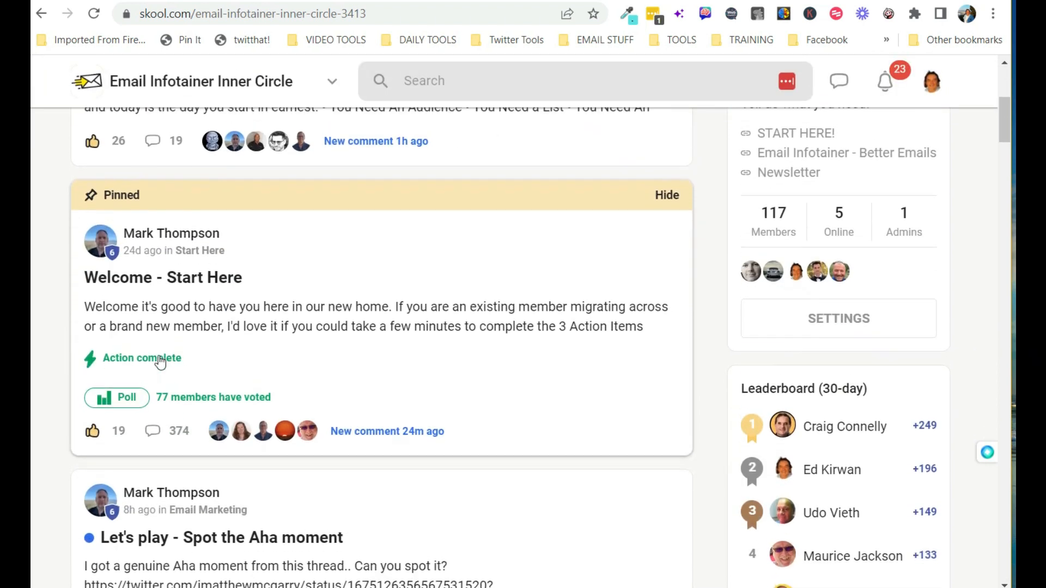
scroll("down", 3)
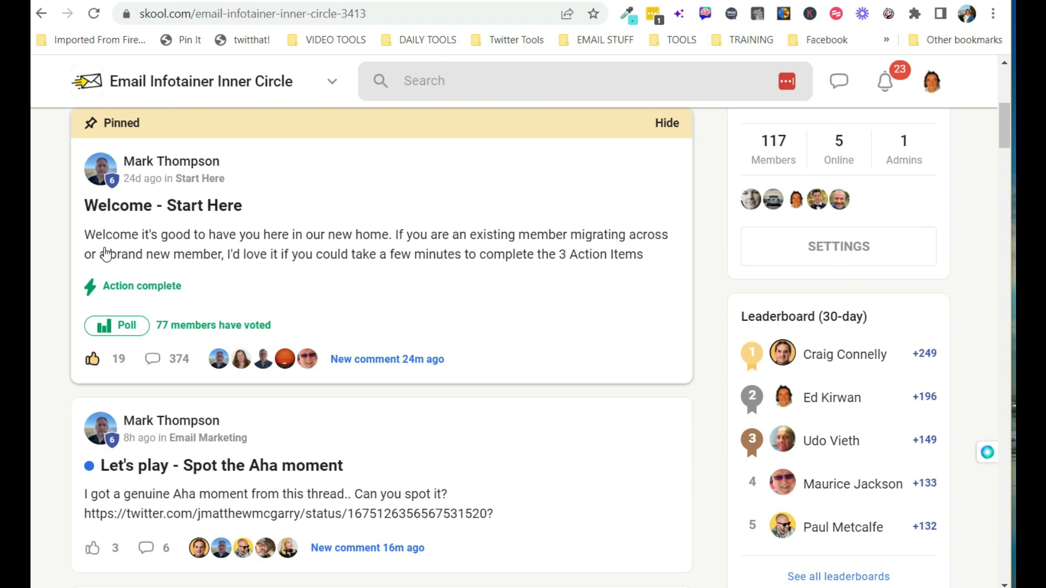
mouse_move(791, 177)
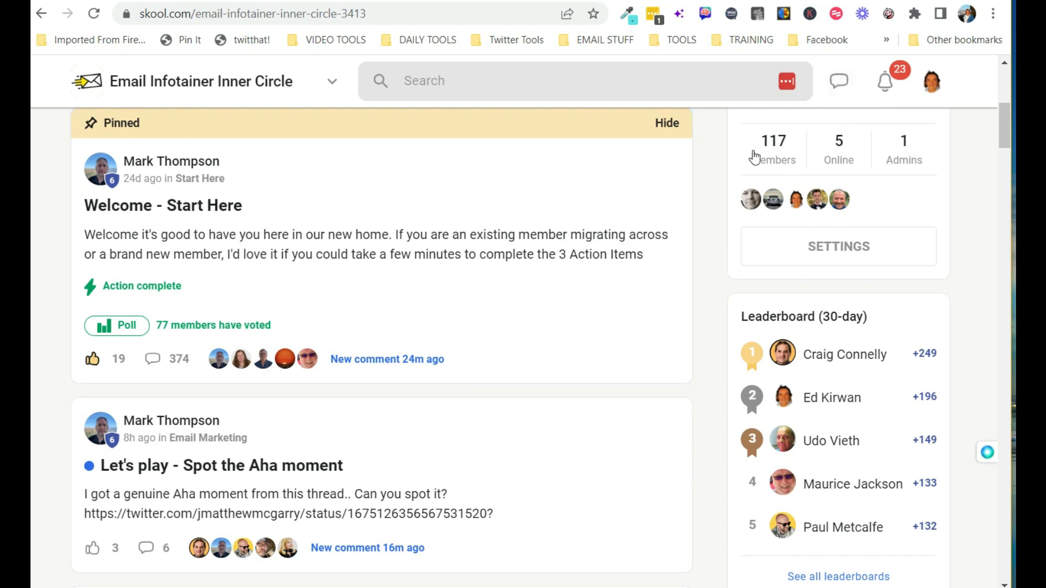
mouse_move(845, 182)
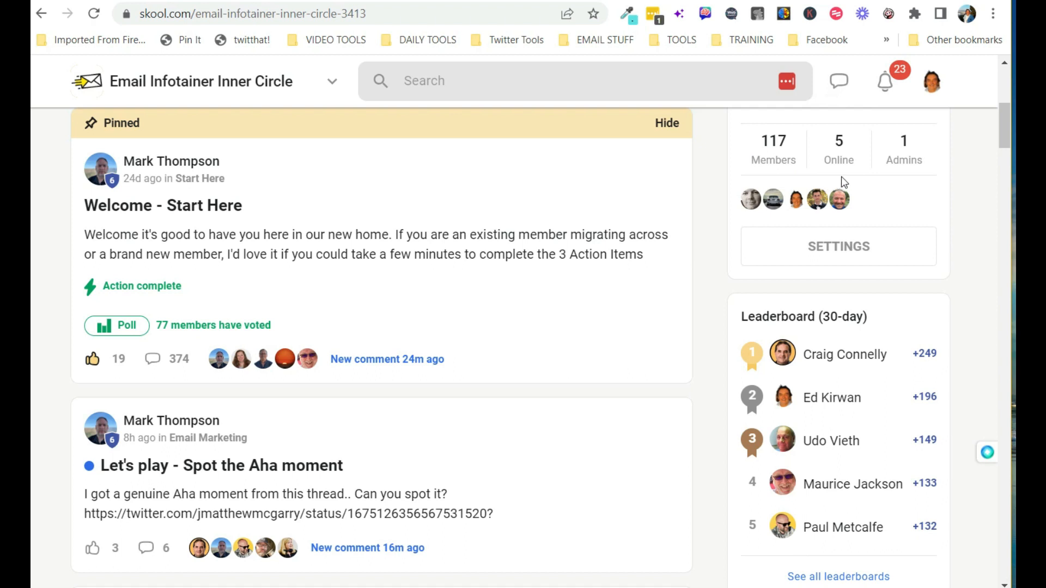
mouse_move(921, 193)
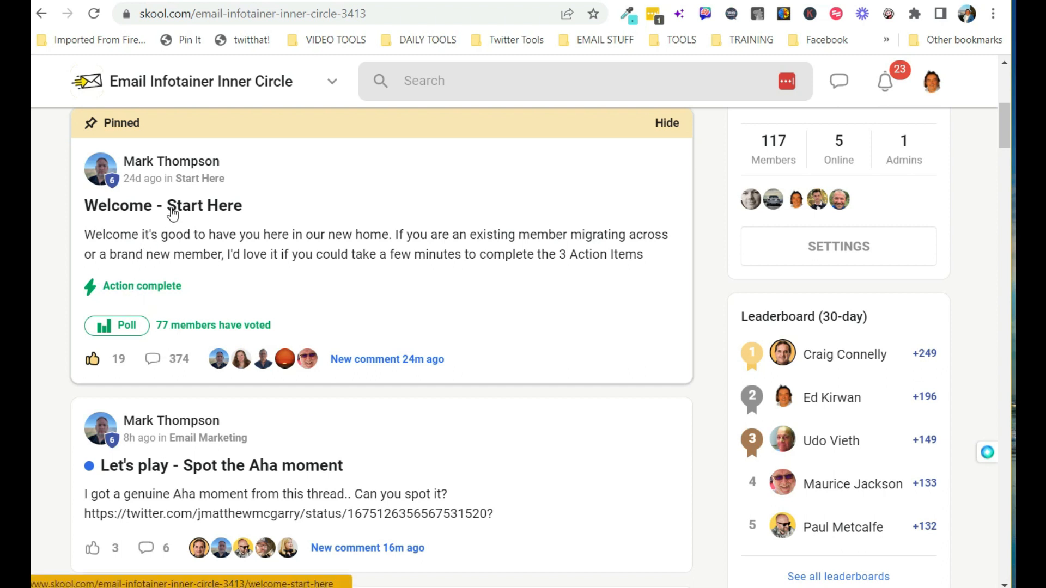
left_click(162, 205)
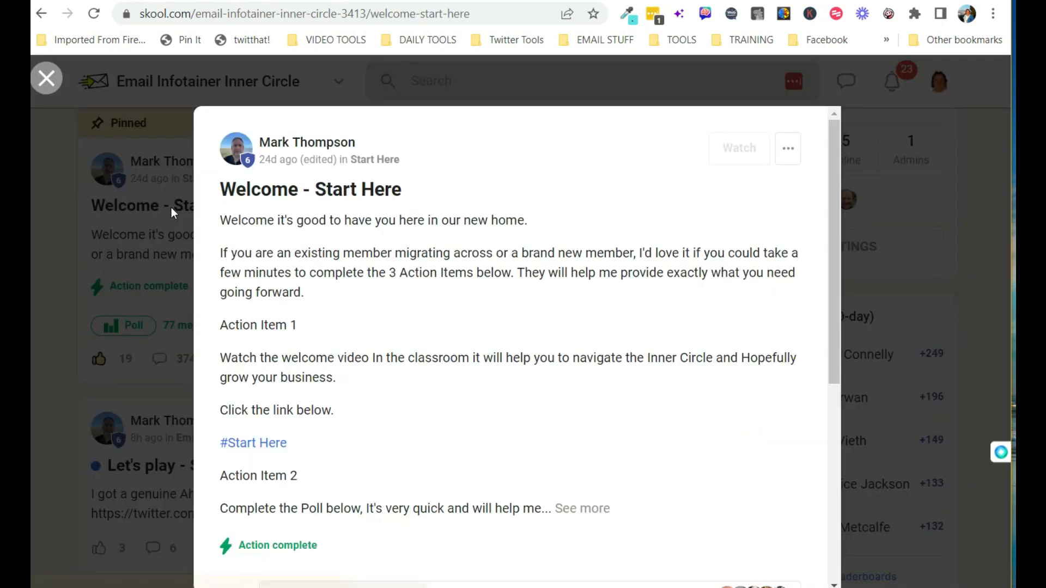
left_click(739, 148)
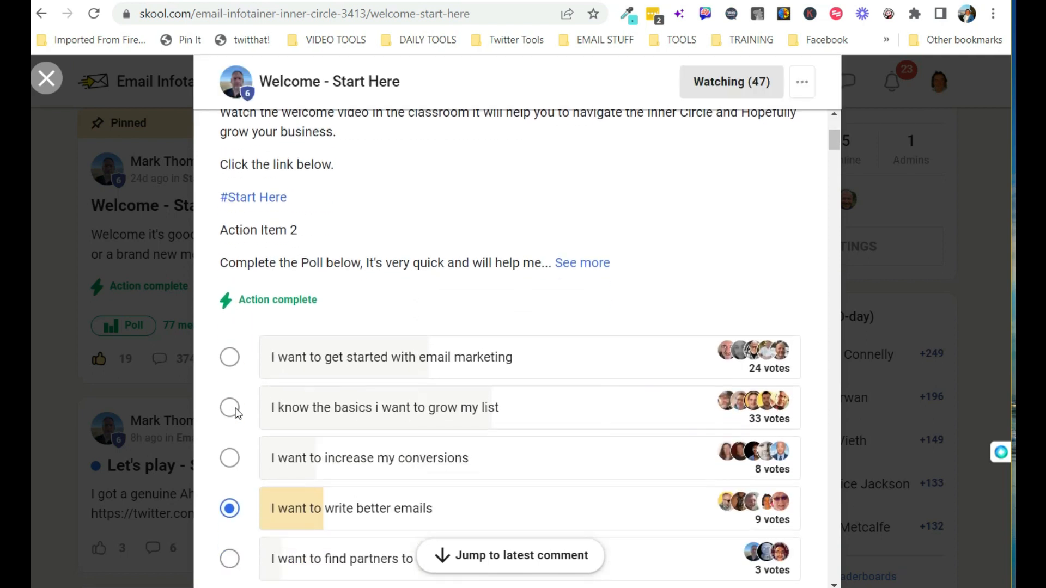
Step: Scroll down the post to its action items and the 77-vote poll results
scroll("down", 3)
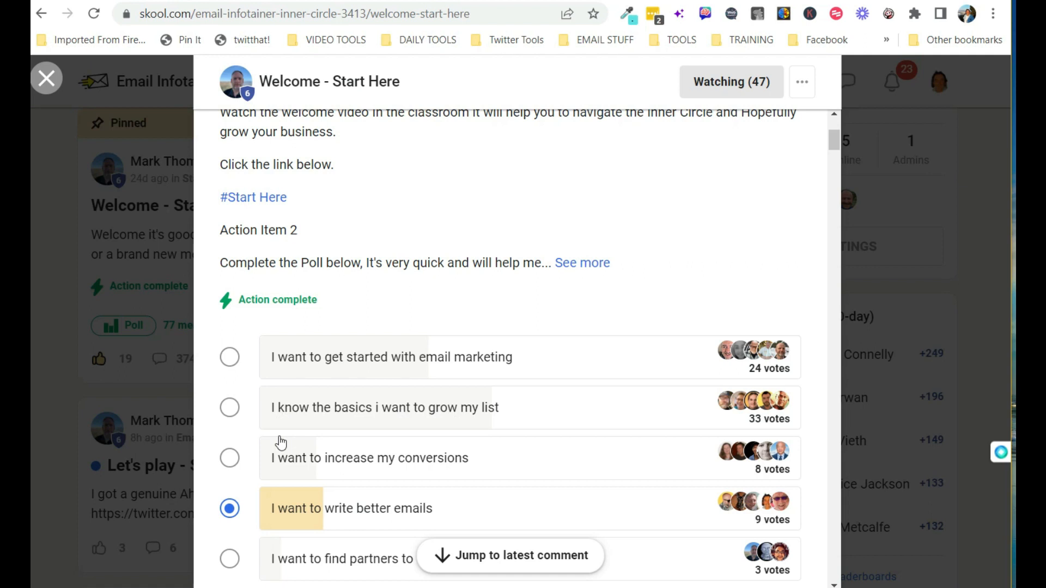
scroll("down", 3)
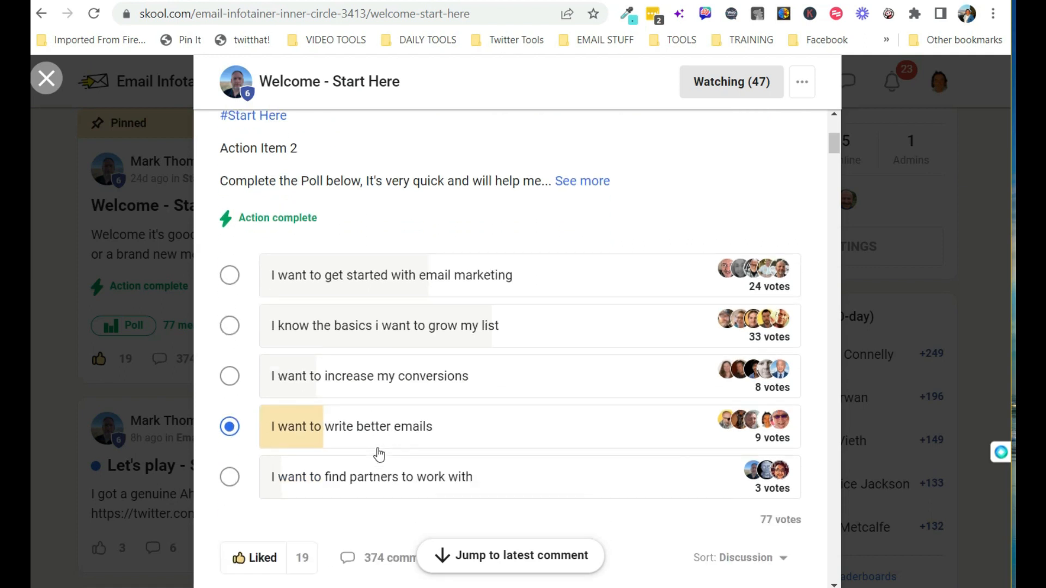
mouse_move(430, 412)
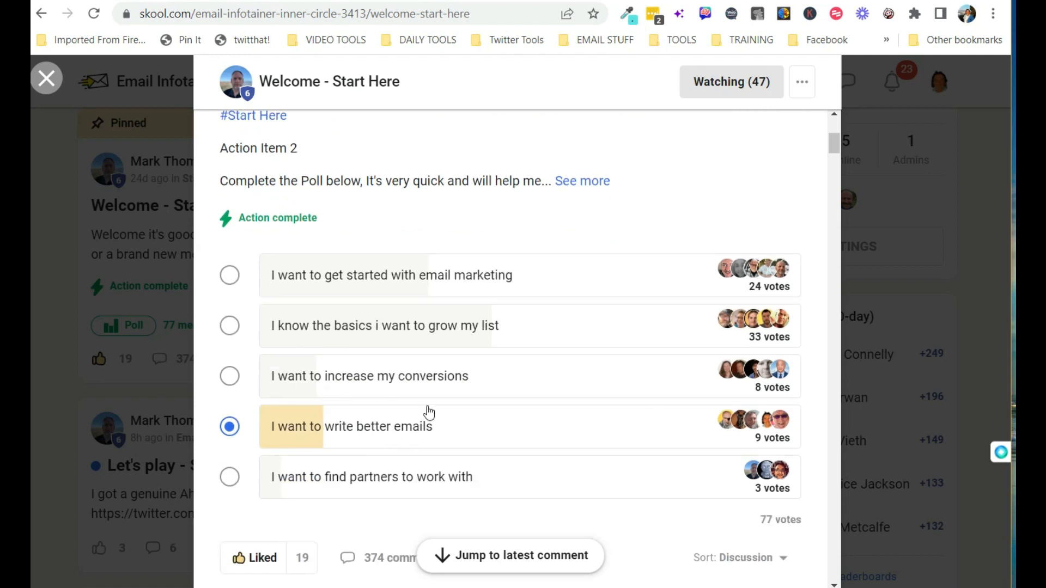
mouse_move(329, 498)
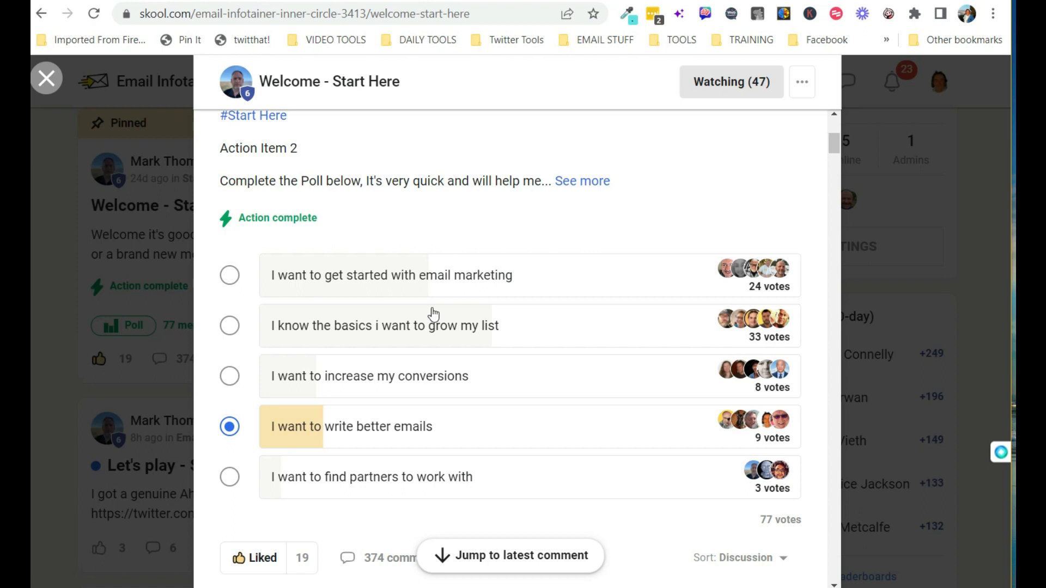
scroll("down", 3)
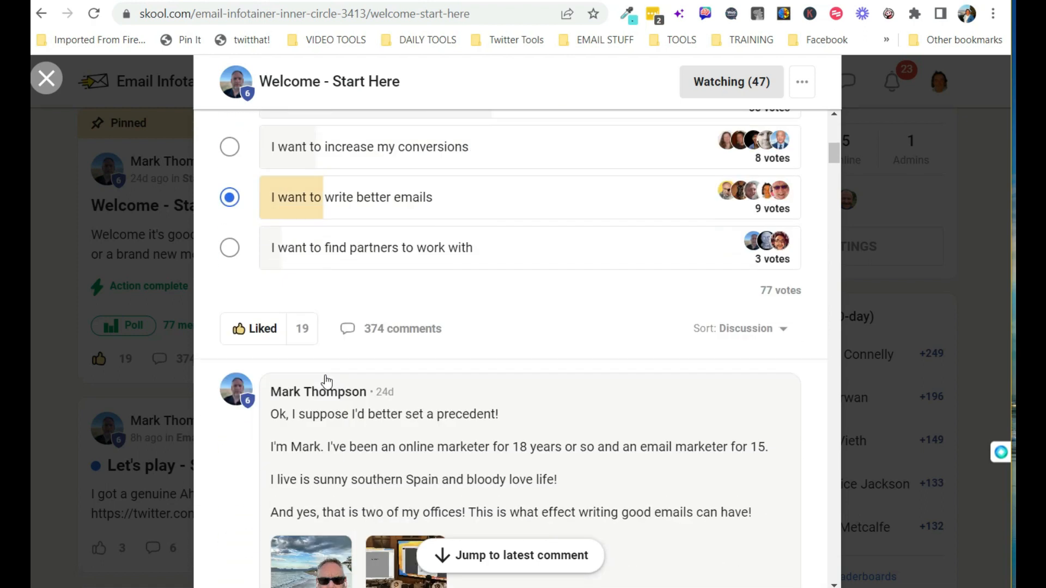
scroll("down", 3)
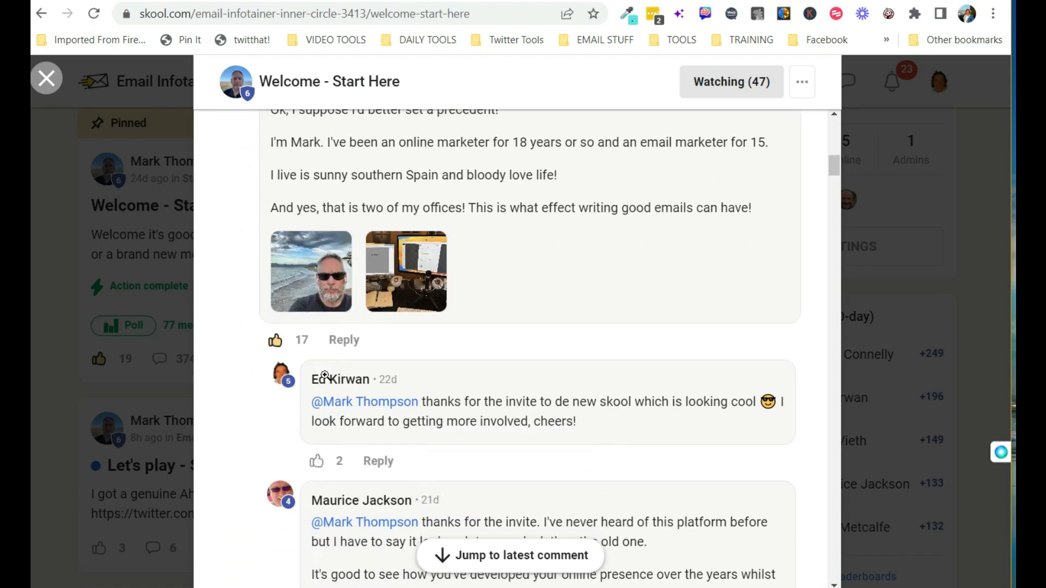
scroll("down", 3)
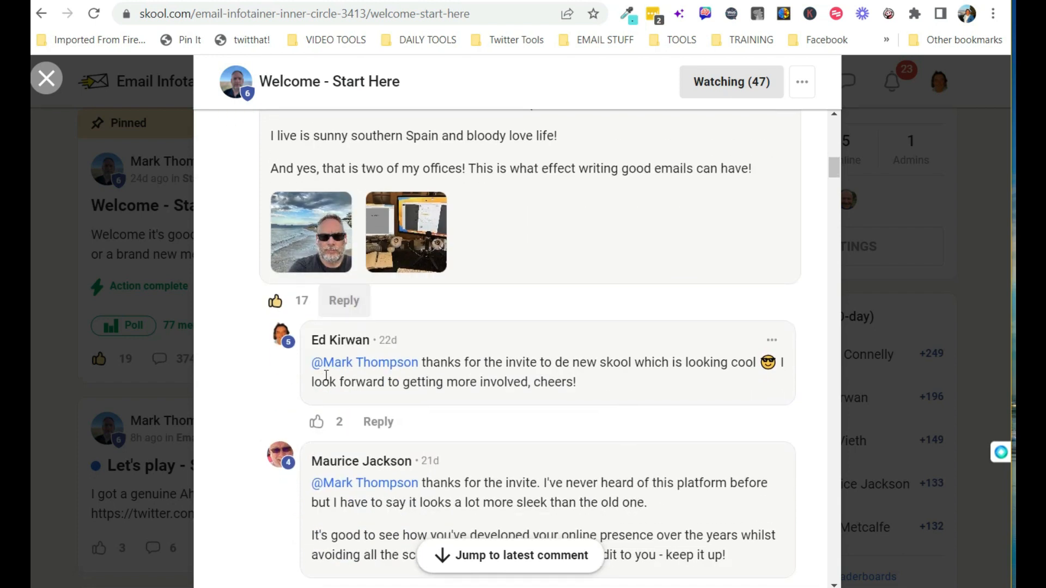
scroll("down", 3)
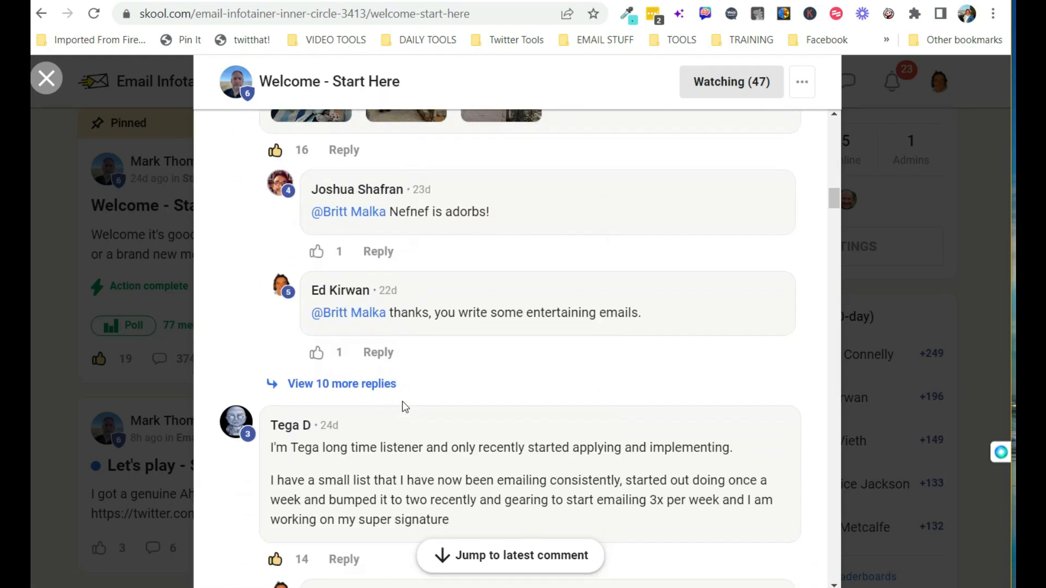
scroll("down", 3)
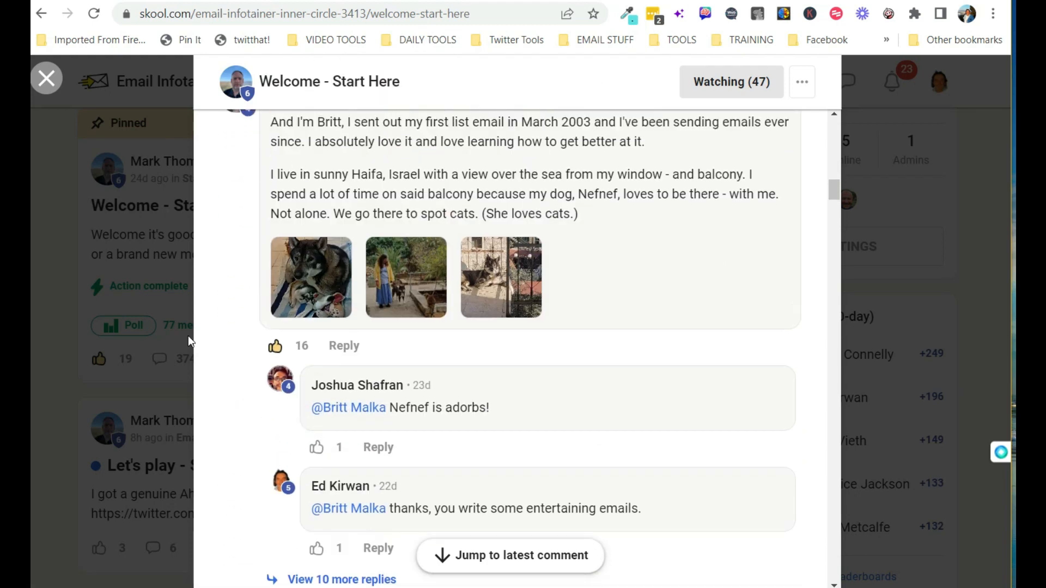
scroll("down", 3)
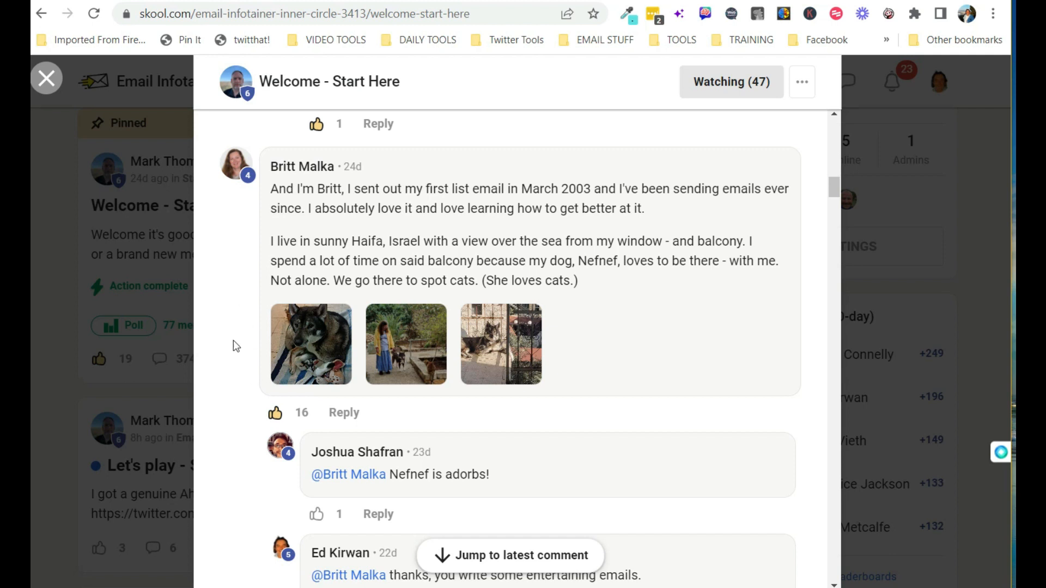
scroll("down", 3)
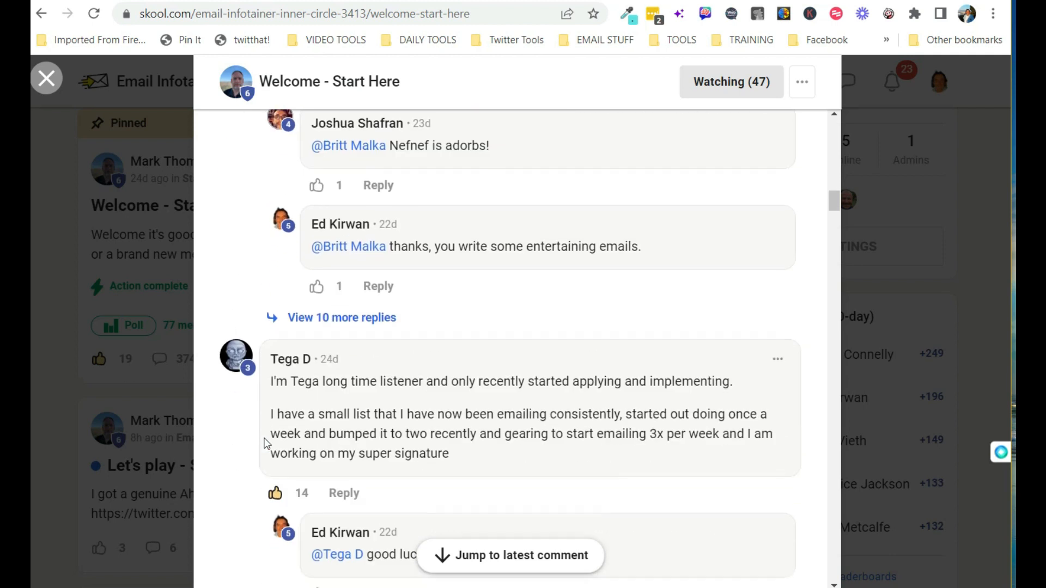
scroll("down", 3)
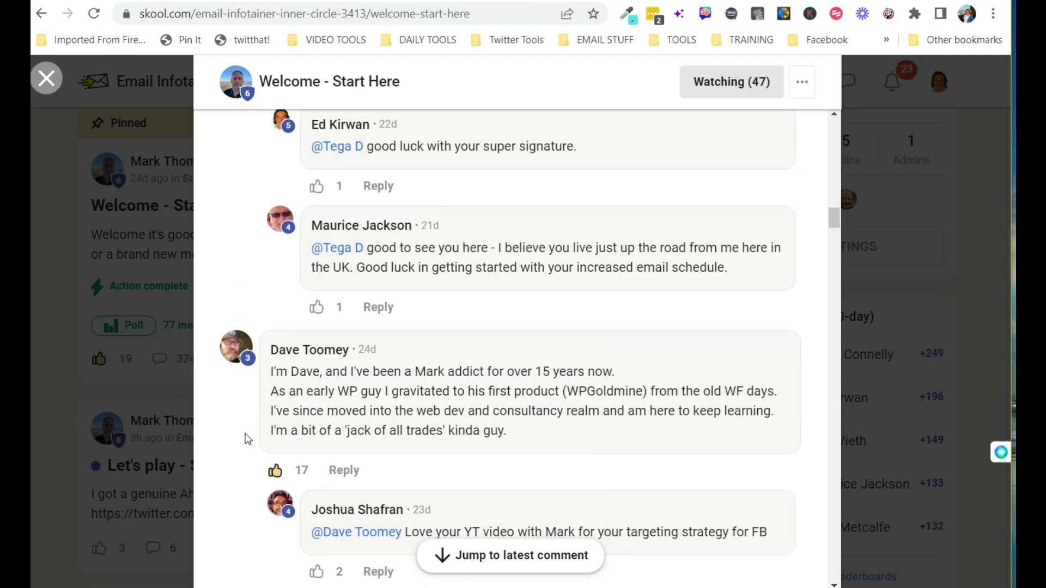
scroll("down", 3)
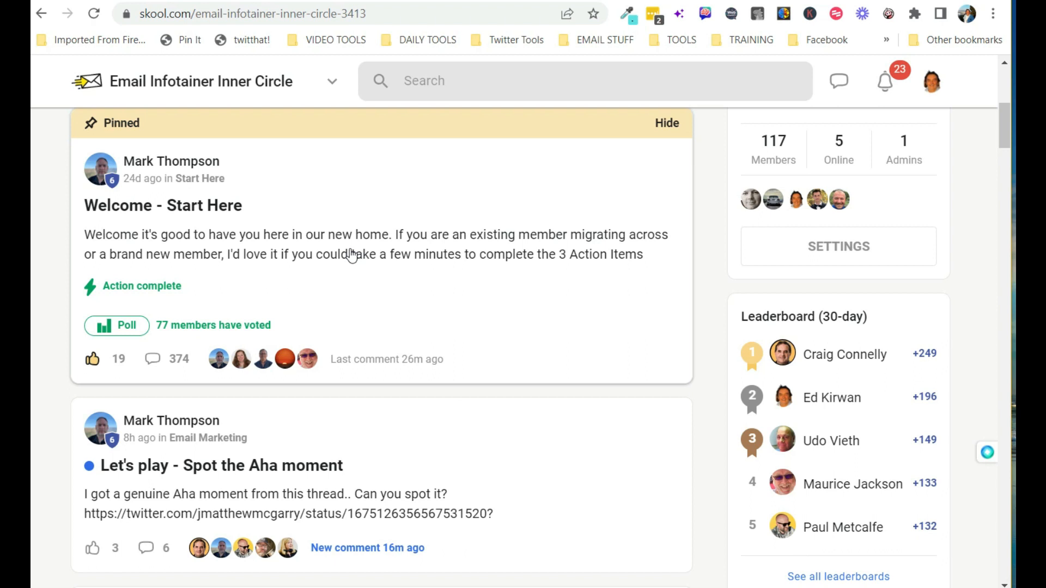
mouse_move(716, 274)
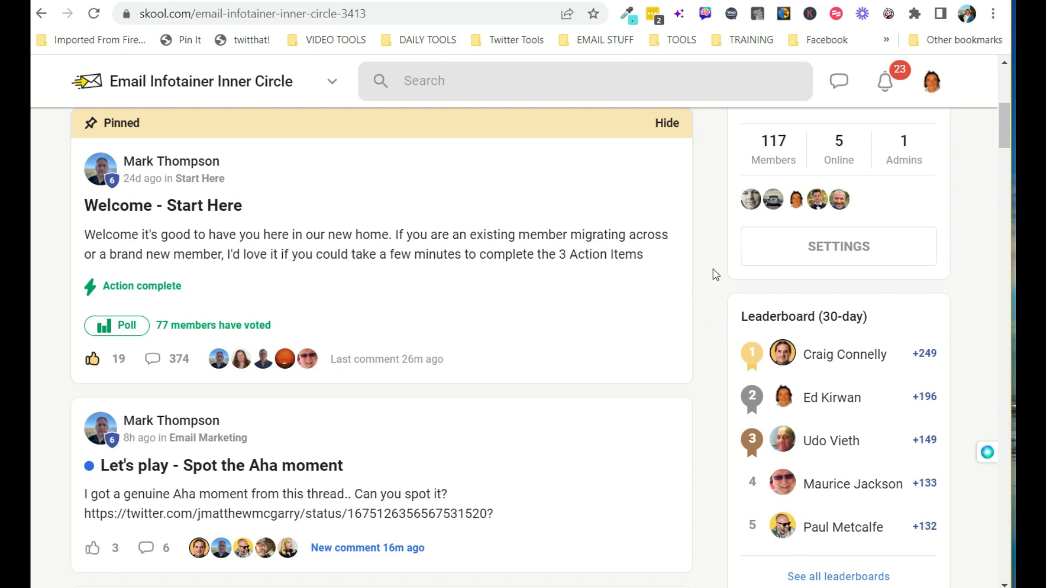